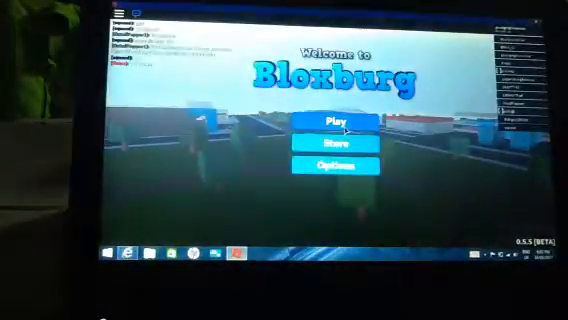
# - Start the game from the Welcome to Bloxburg title screen via Play
pyautogui.click(338, 120)
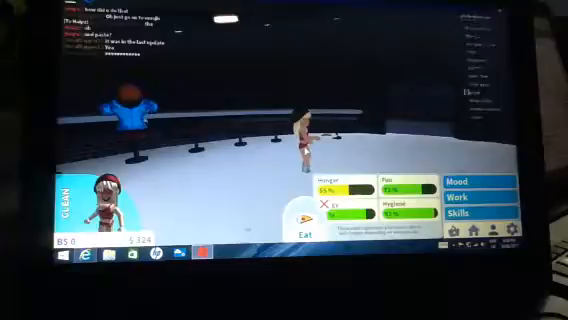
# - Eat the nearby pizza to restore the hunger meter from around 55%
pyautogui.click(308, 231)
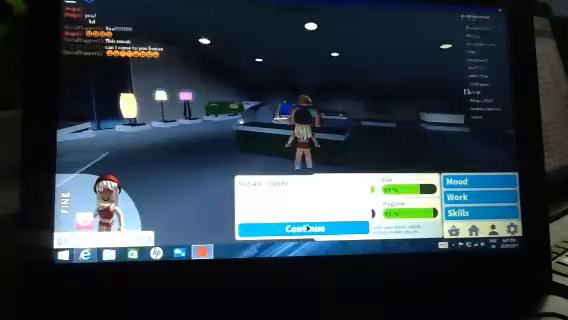
# - Advance the furniture store clerk's conversation until the buy, admire or goodbye replies appear
pyautogui.click(303, 225)
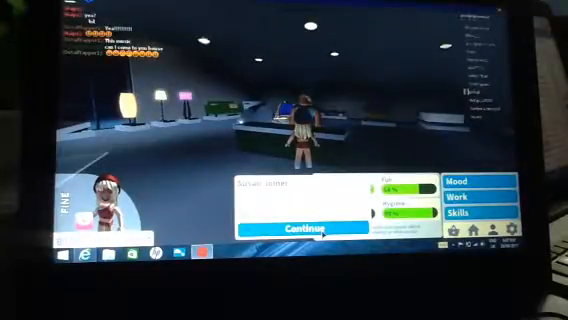
pyautogui.click(311, 229)
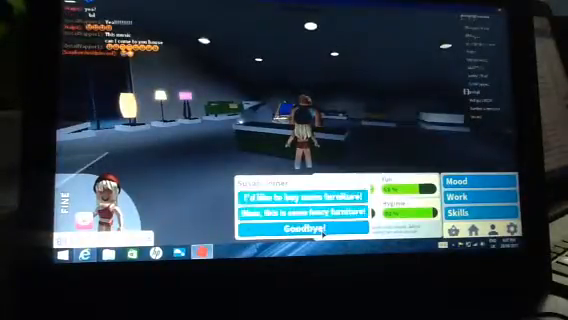